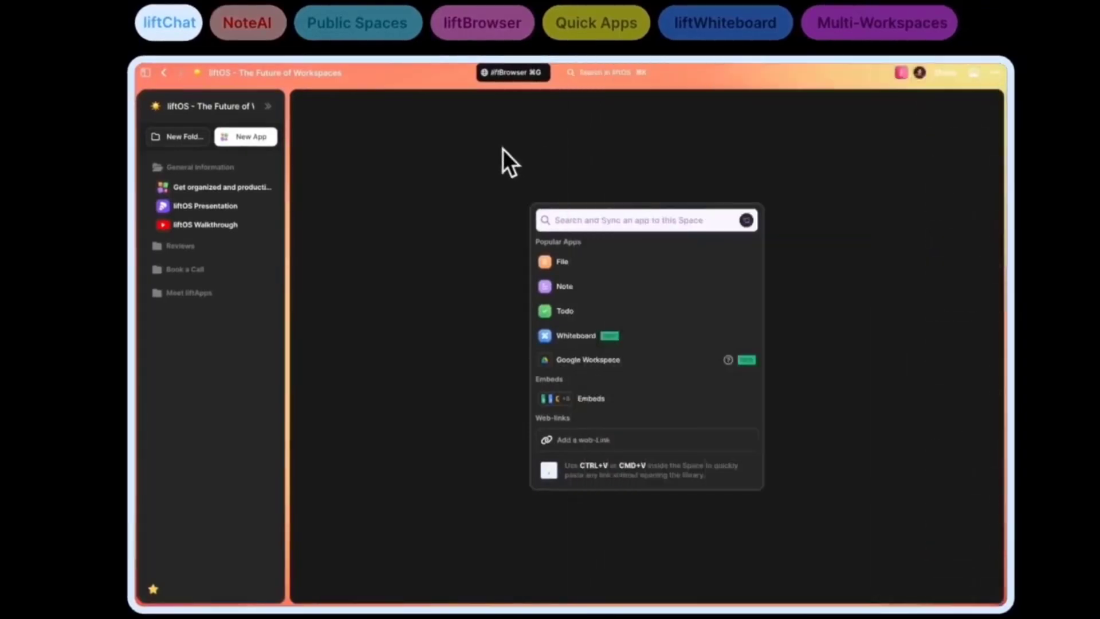
mouse_move(908, 83)
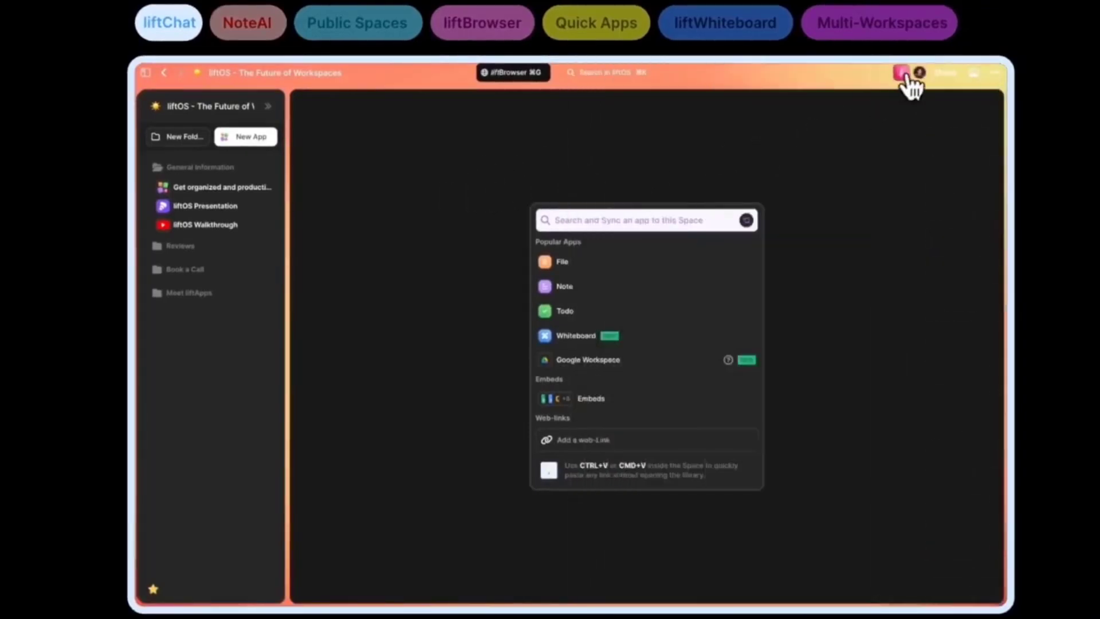
- View the AppSumo Preperation conversation in liftChat and draft the message 'heyo'
left_click(903, 73)
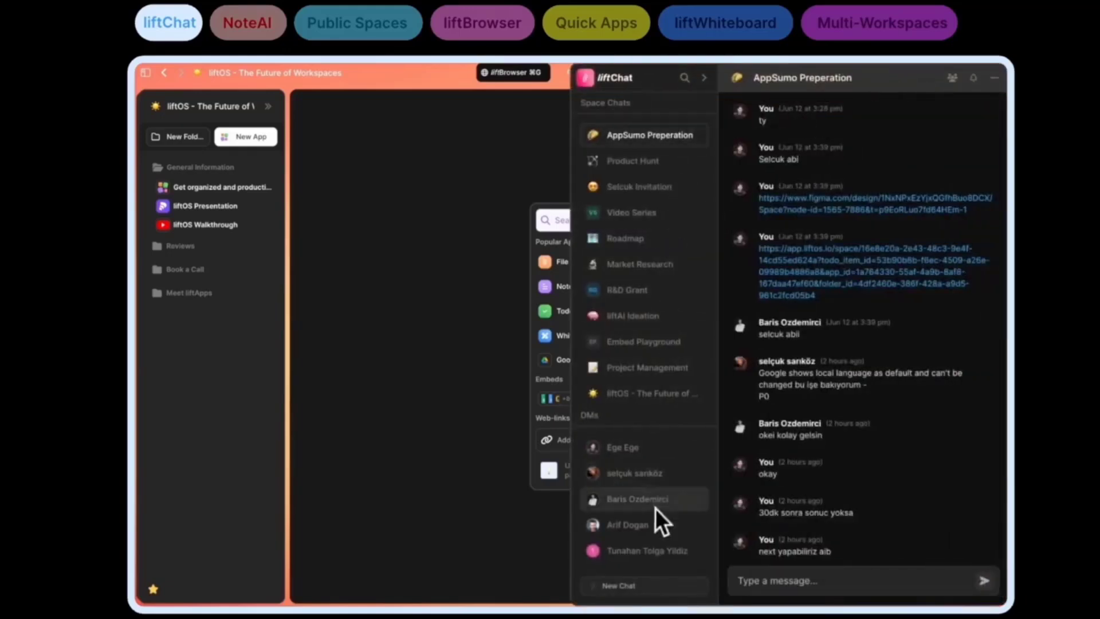
left_click(635, 472)
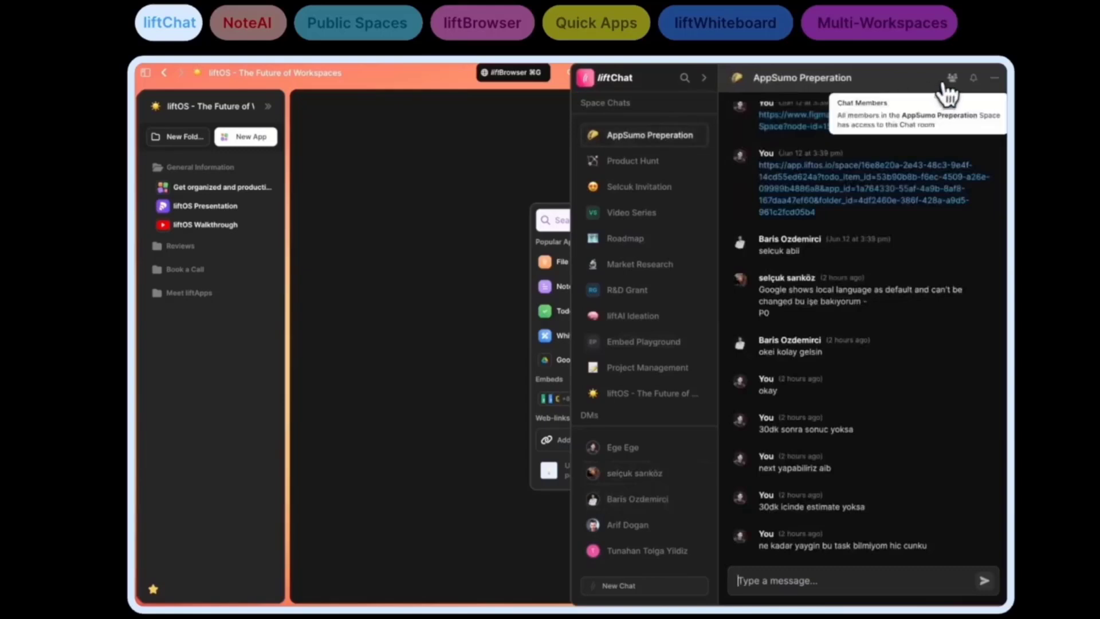
left_click(952, 76)
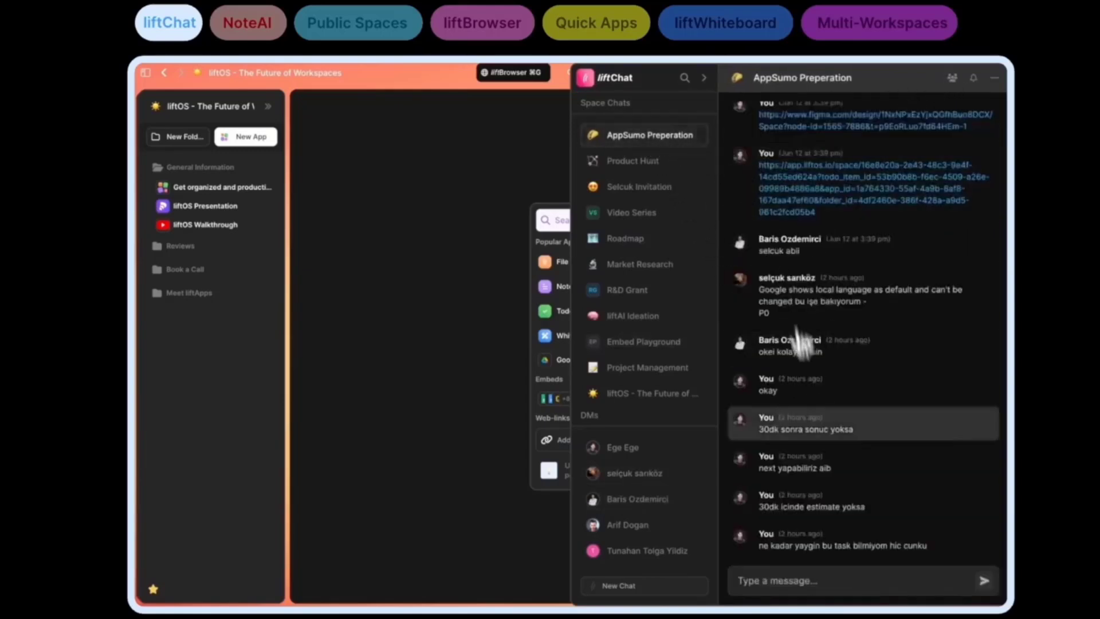
type("heyo")
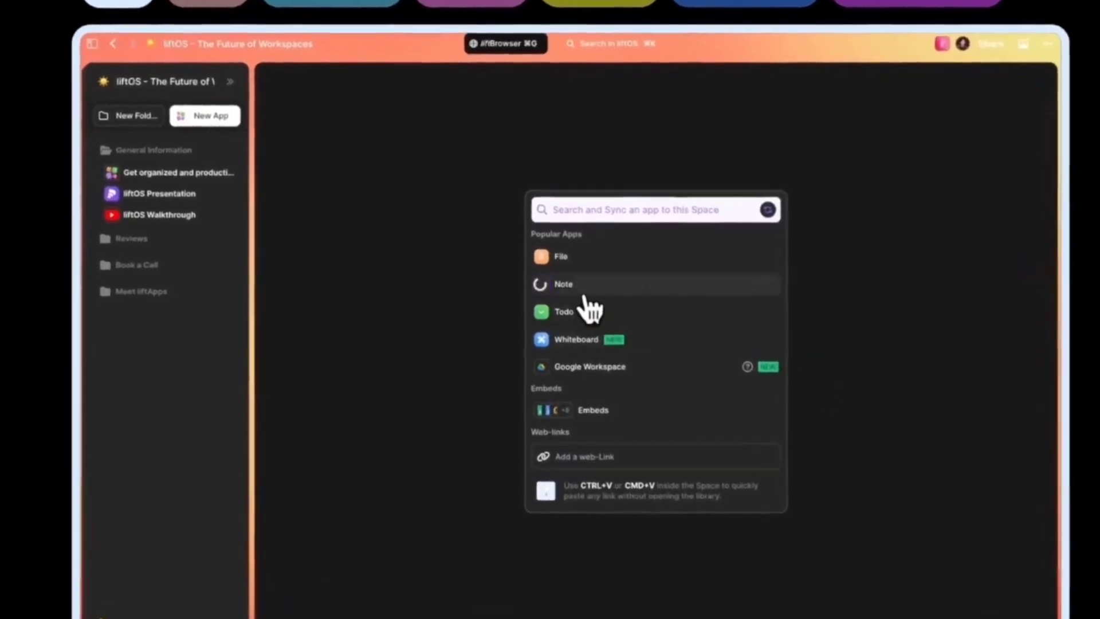
- Add a new Note and have liftAI write marketing copy about liftOS
left_click(564, 284)
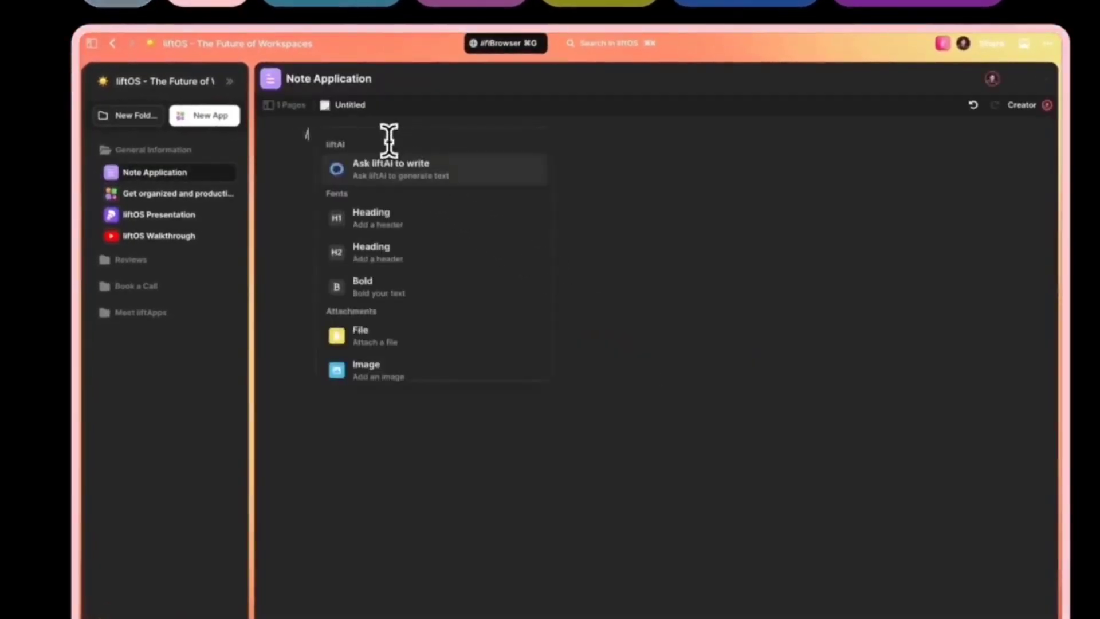
left_click(389, 169)
type("generate a content copy for l")
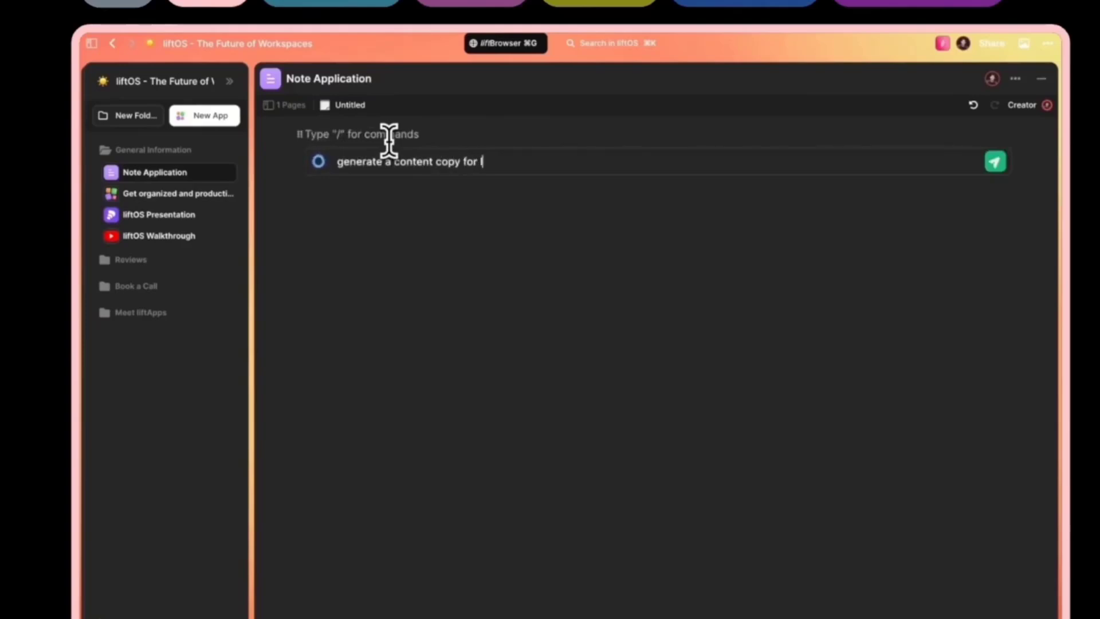
left_click(994, 161)
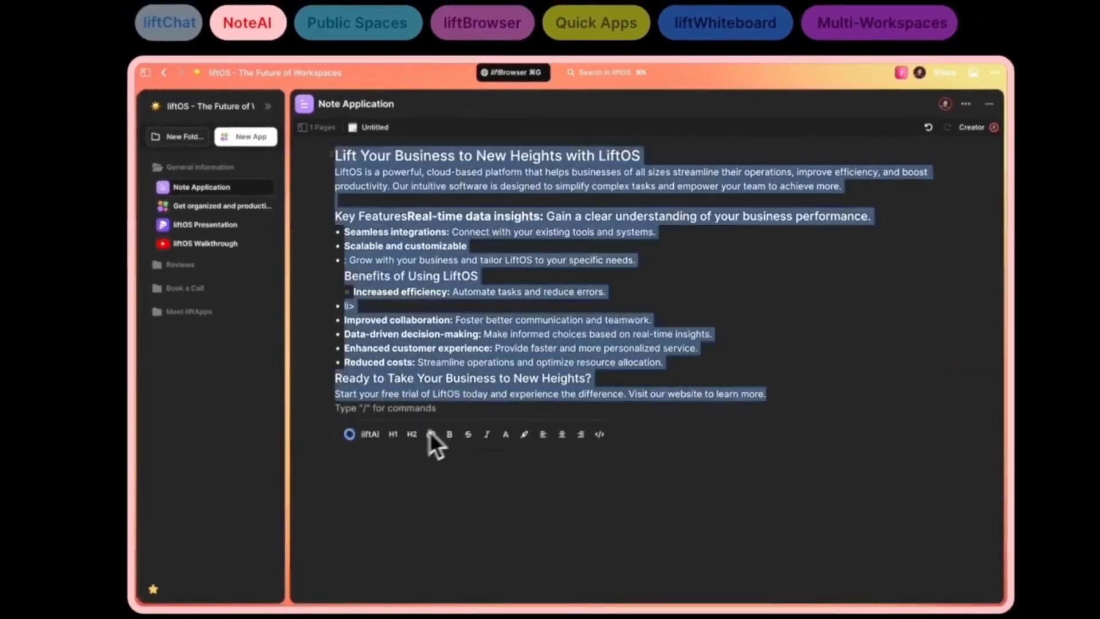
- Have liftAI rework the selected copy and insert the shorter version below the original
left_click(370, 433)
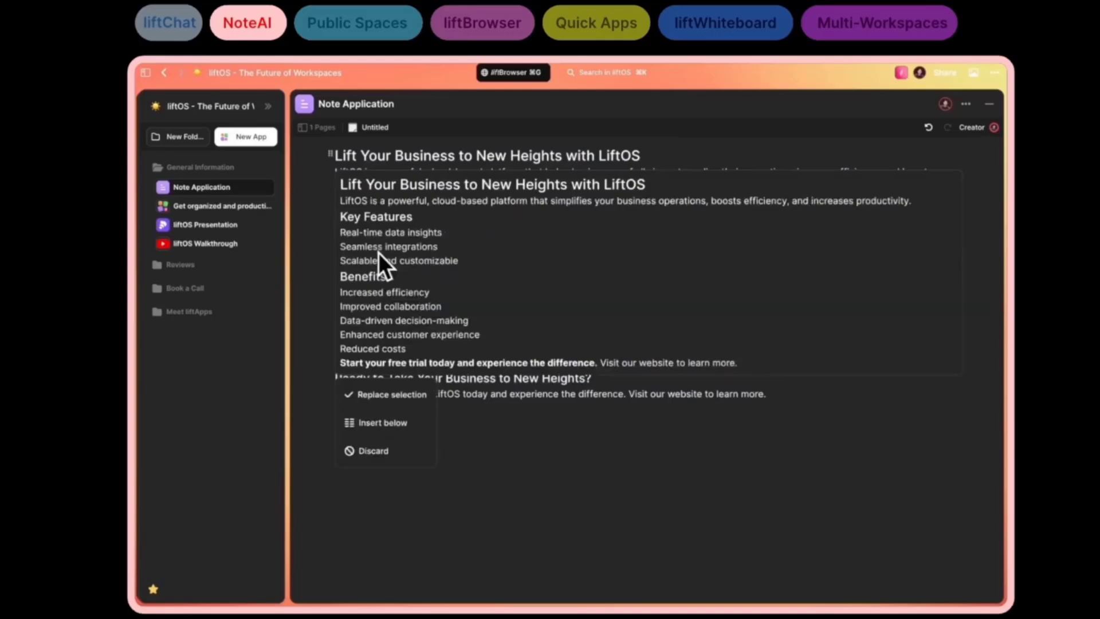
mouse_move(413, 426)
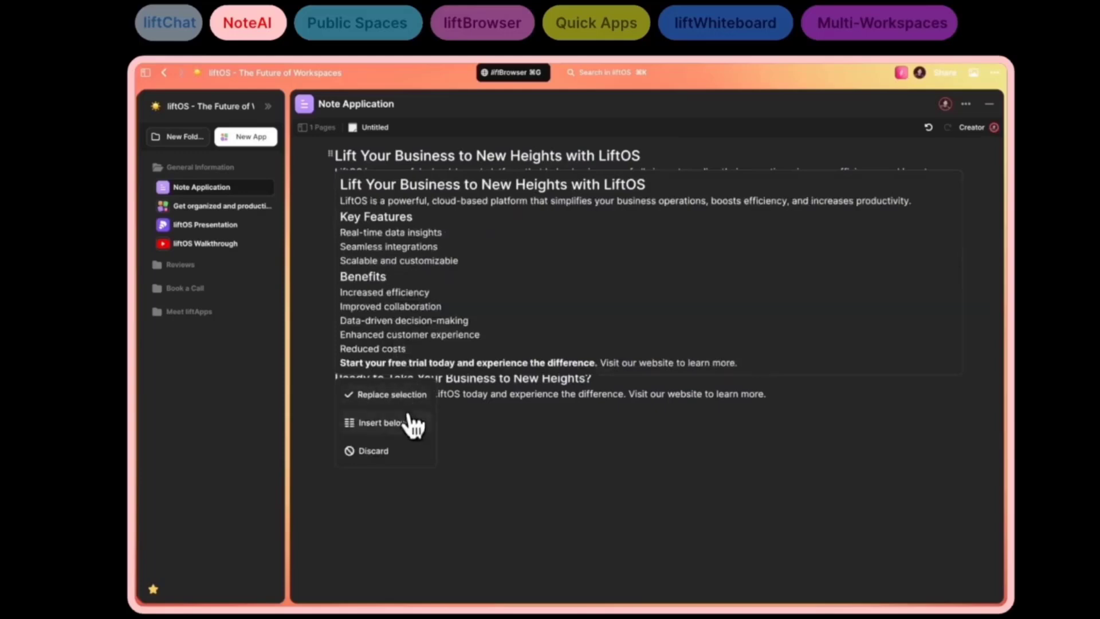
left_click(380, 422)
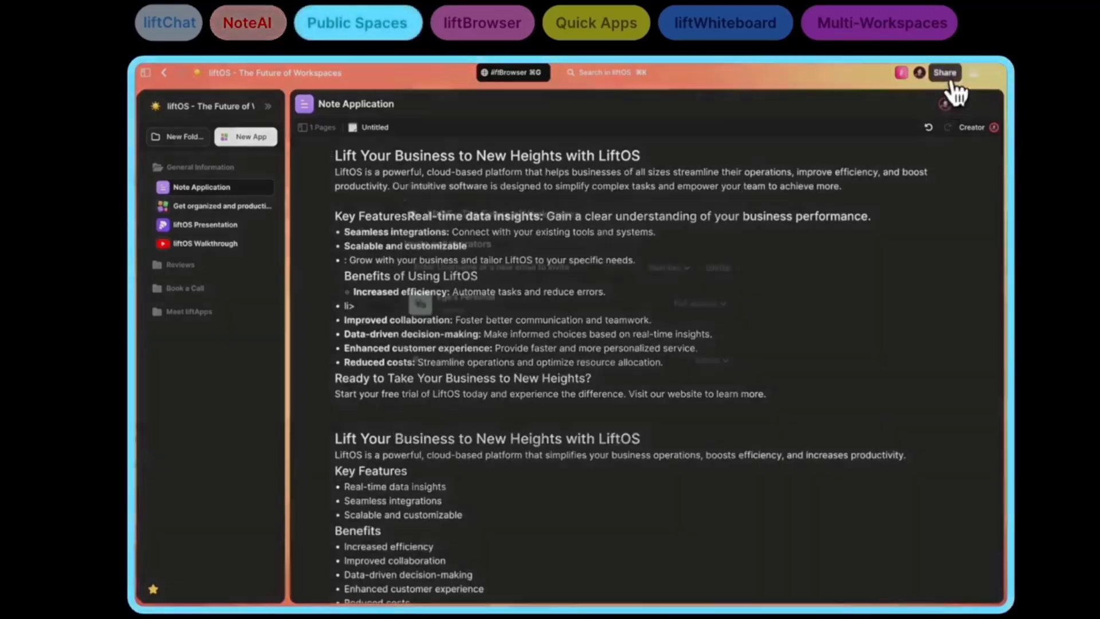
- Publish the 'liftOS - The Future of Workspaces' space to the web and view the live site
left_click(944, 72)
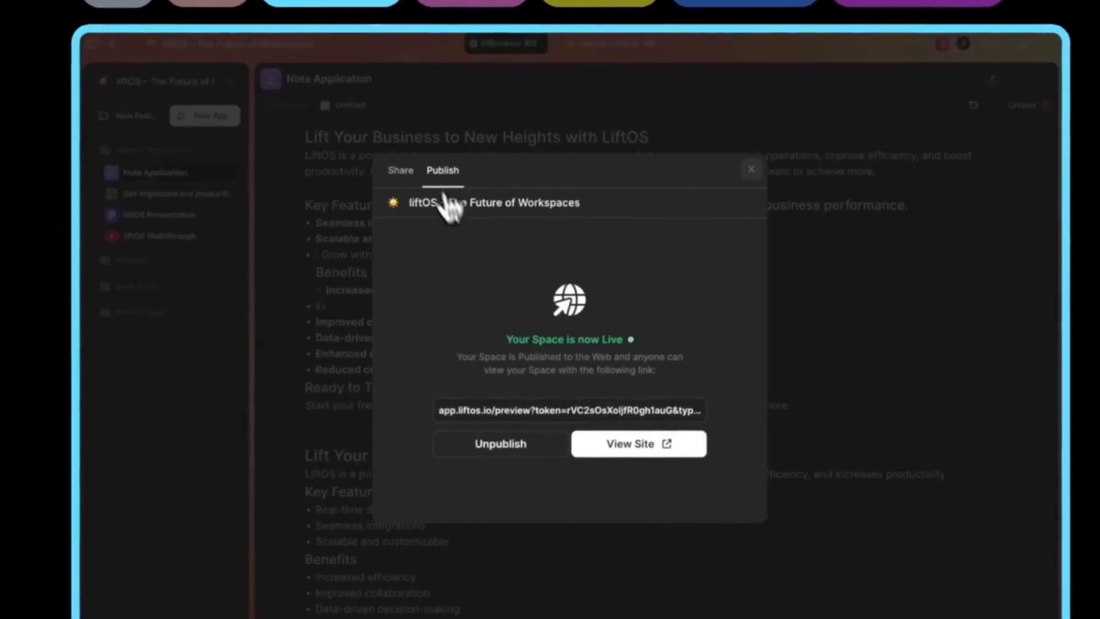
mouse_move(708, 420)
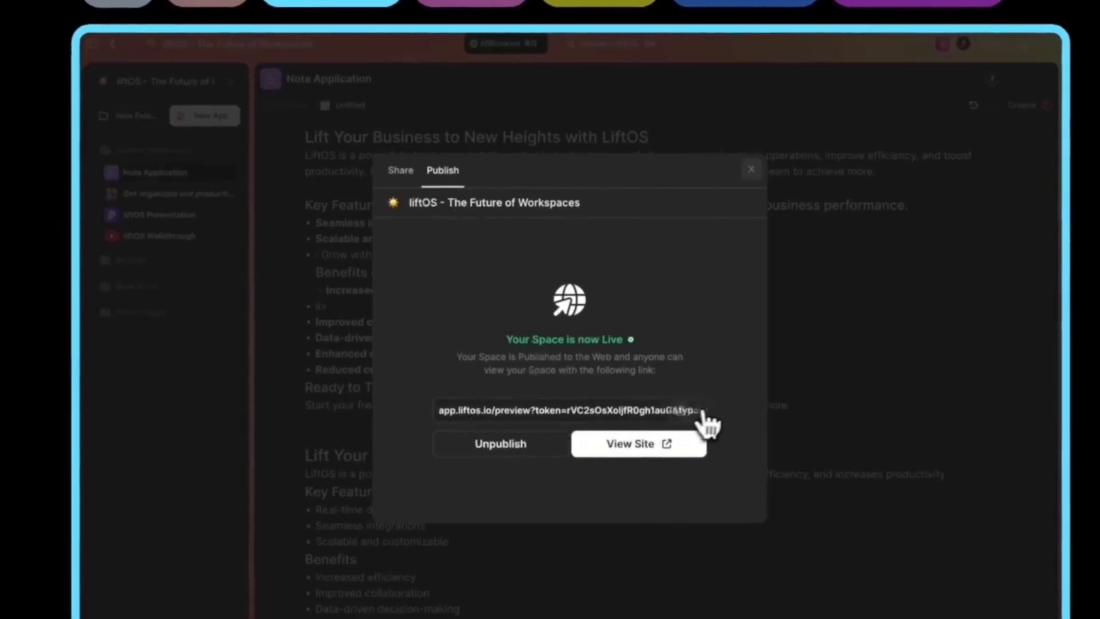
mouse_move(686, 324)
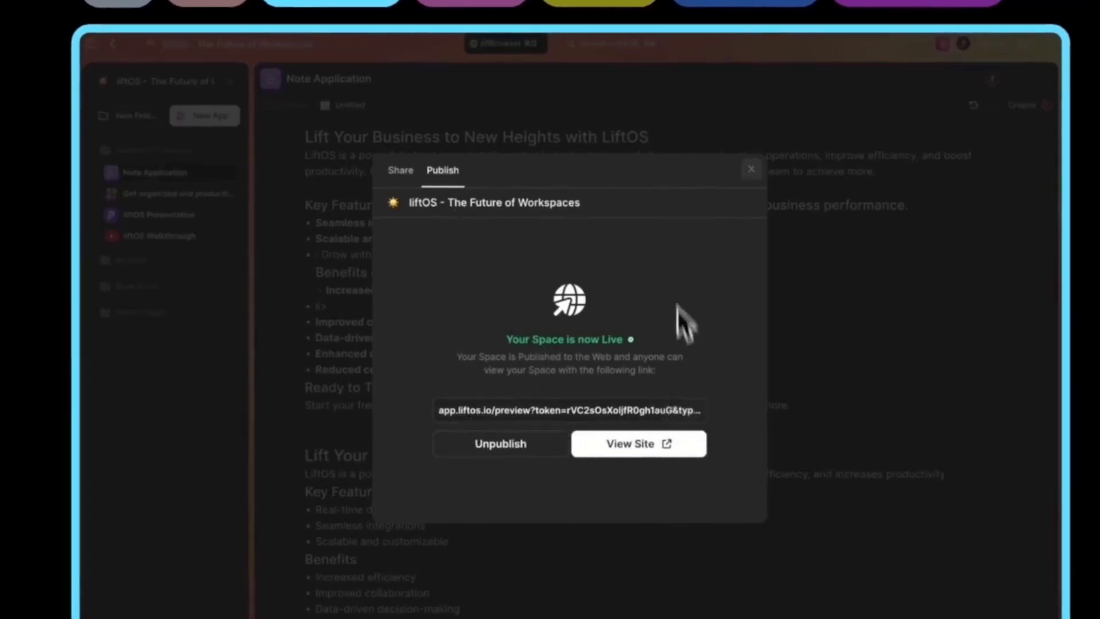
left_click(751, 170)
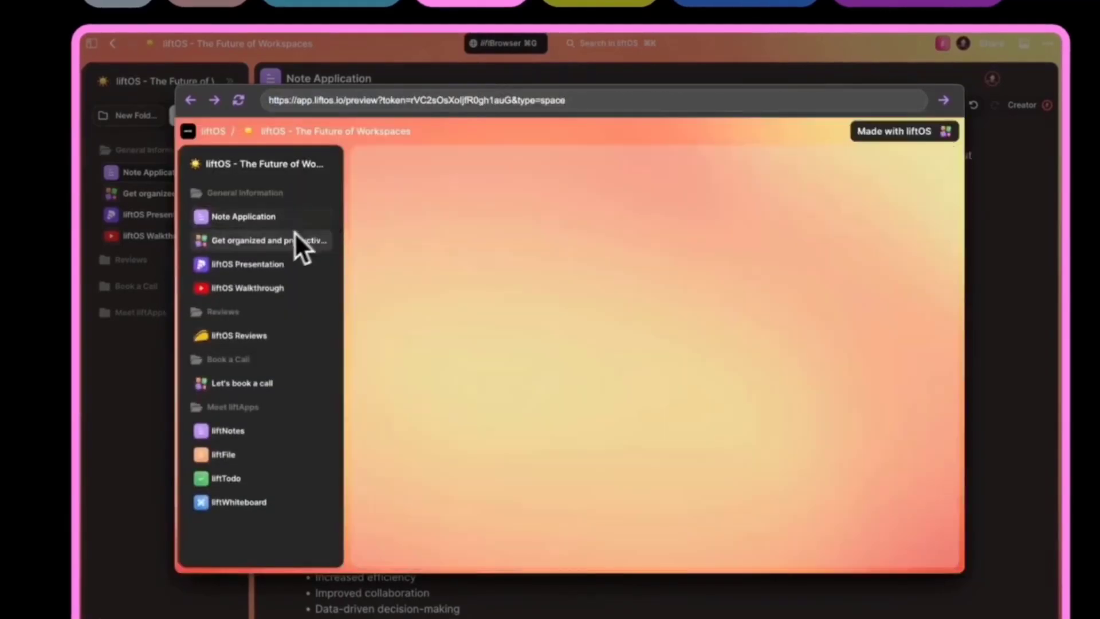
- View the liftOS Presentation slide deck inside the published site in liftBrowser
left_click(248, 264)
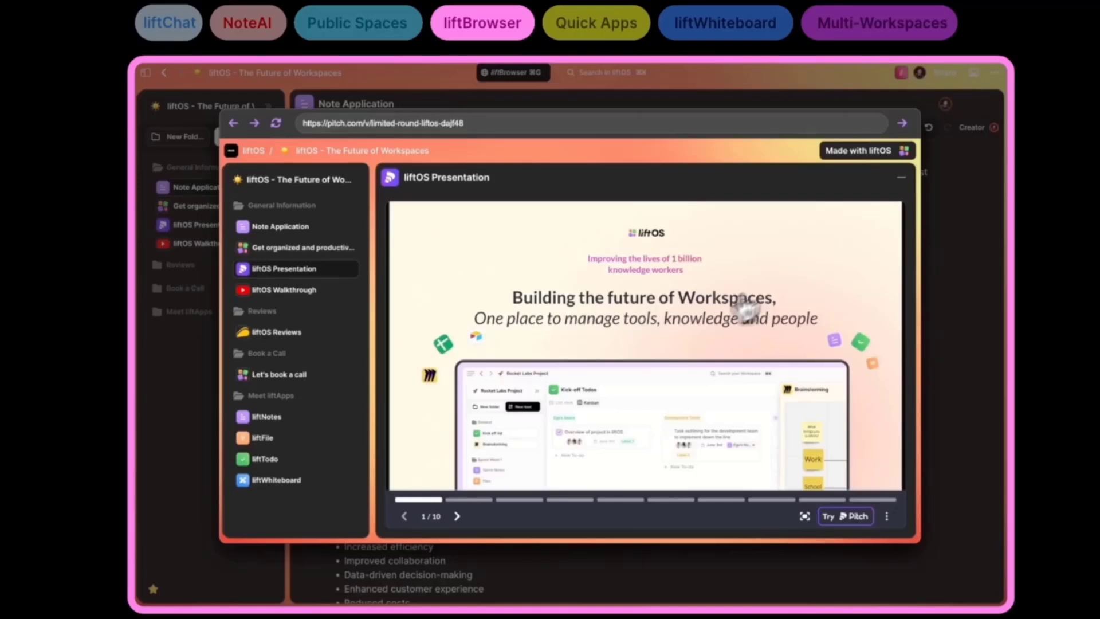
mouse_move(889, 176)
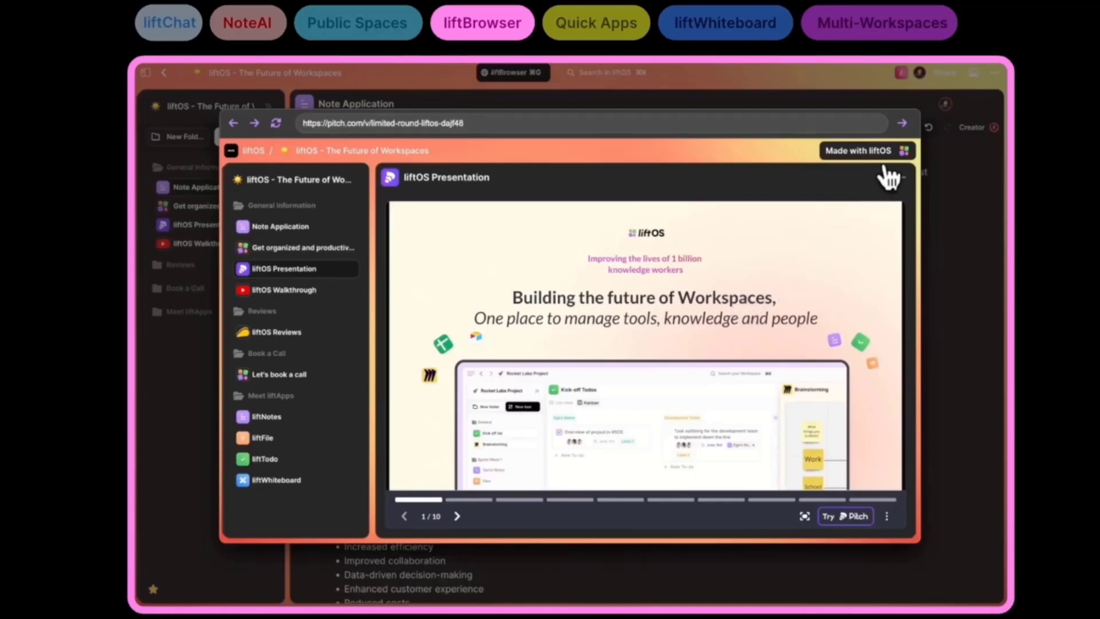
mouse_move(898, 184)
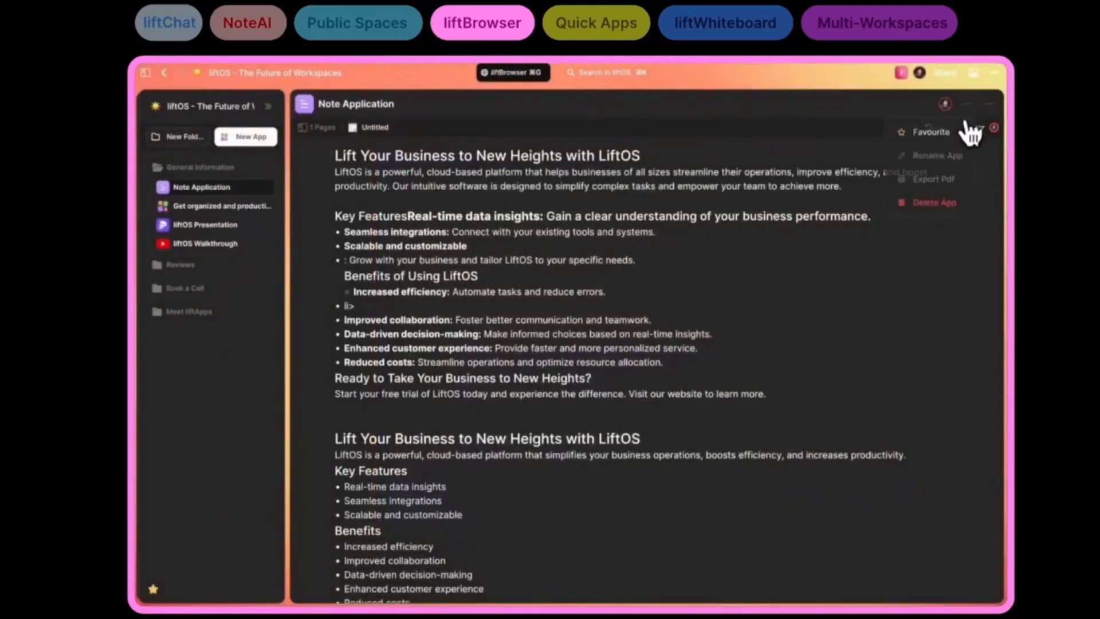
- Favourite the note, then browse the liftOS Features kanban across to Waiting for QA, Approved and Deployed
left_click(934, 202)
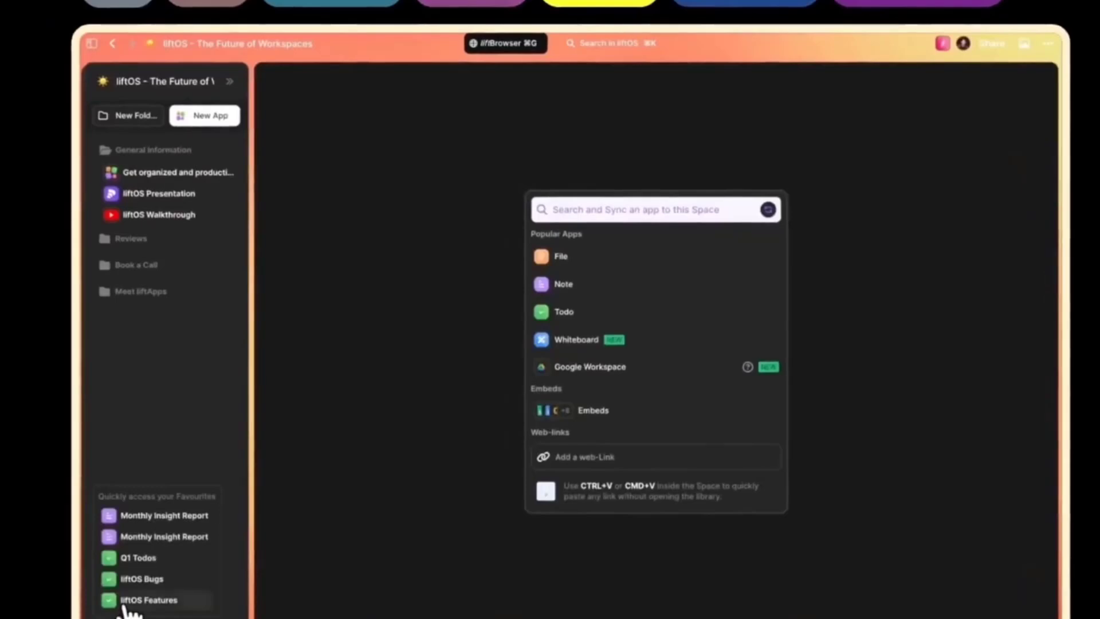
left_click(148, 600)
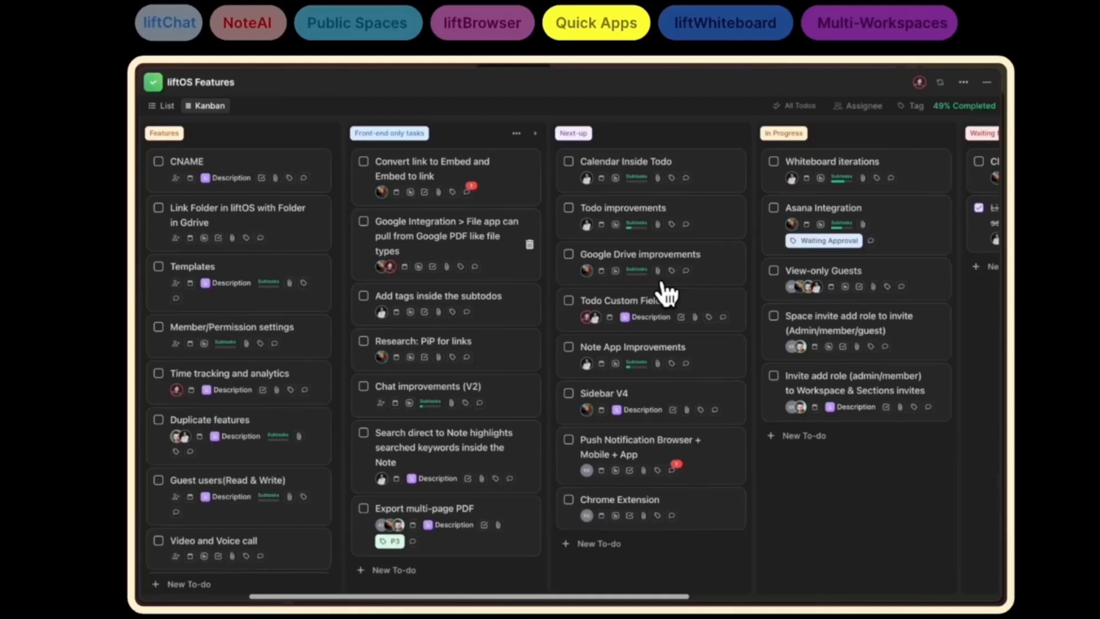
scroll("right", 3)
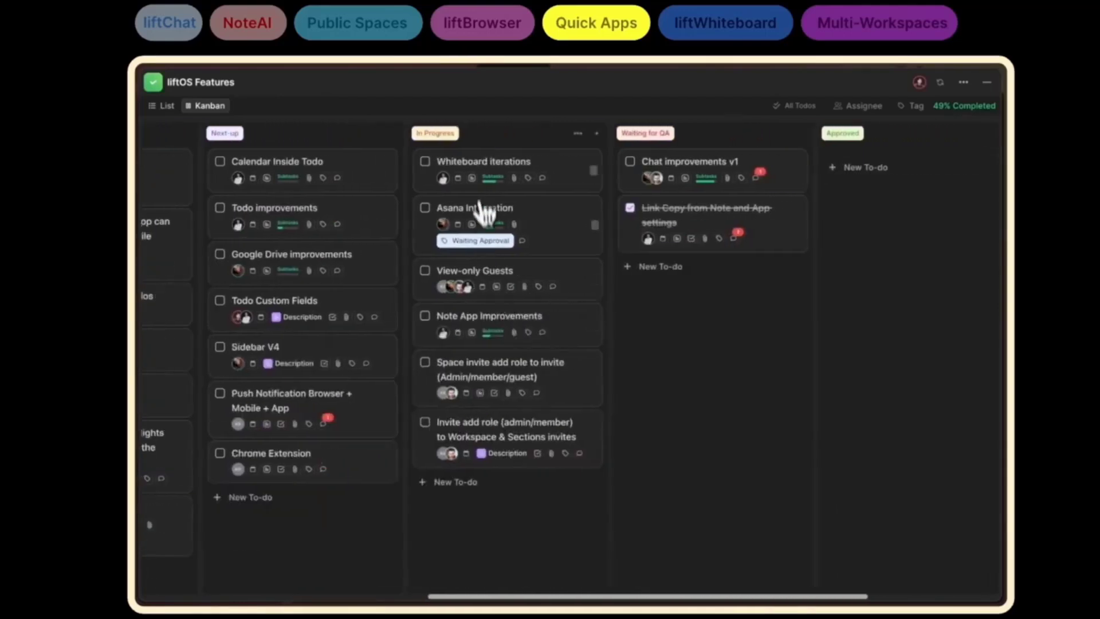
scroll("right", 3)
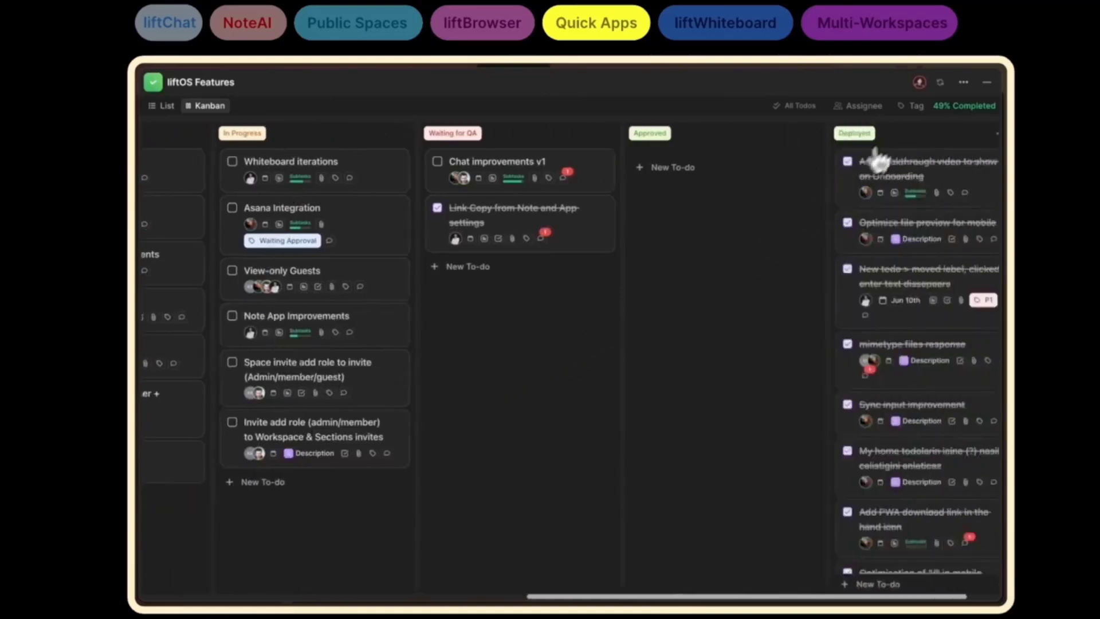
mouse_move(909, 130)
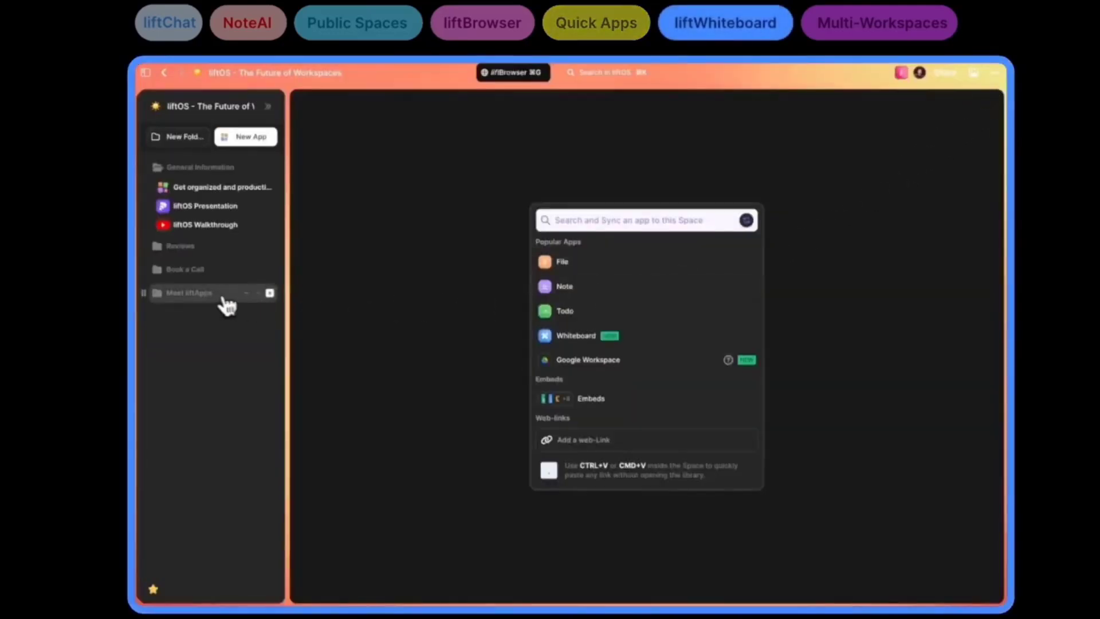
- Expand the Meet liftApps folder to list liftNotes, liftFile, liftTodo and liftWhiteboard
left_click(575, 335)
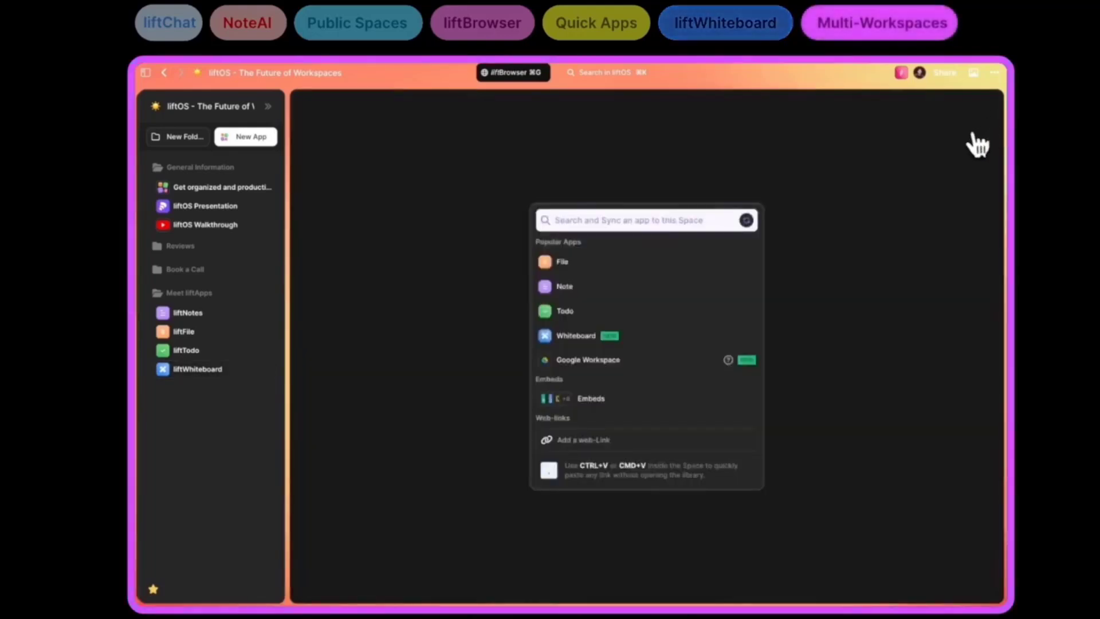
mouse_move(302, 133)
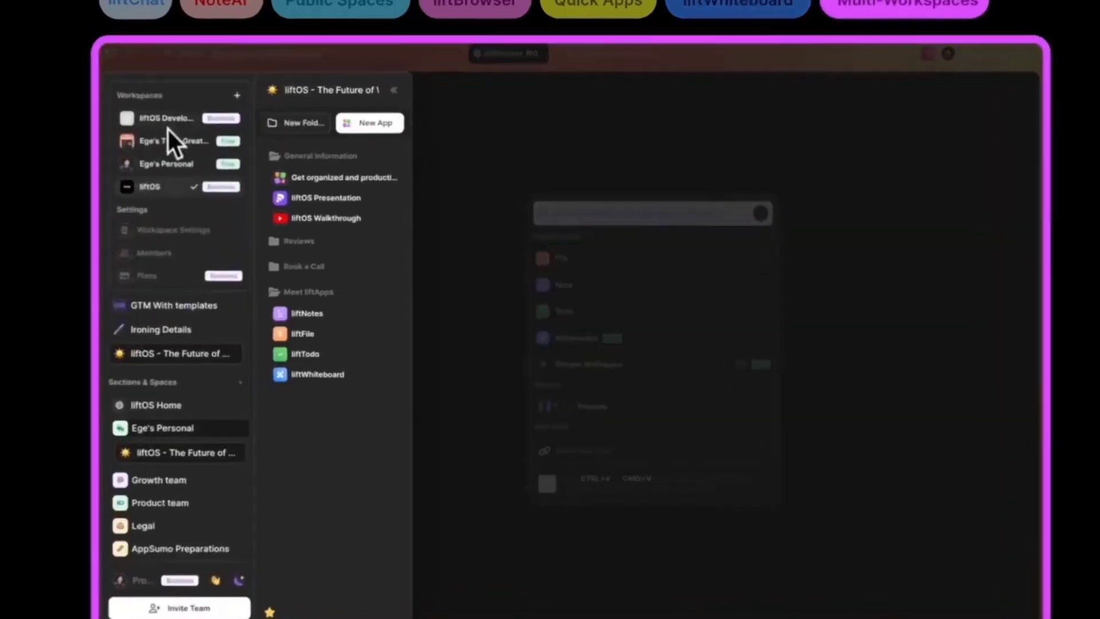
- Switch from the liftOS workspace to Ege's Personal workspace
left_click(166, 163)
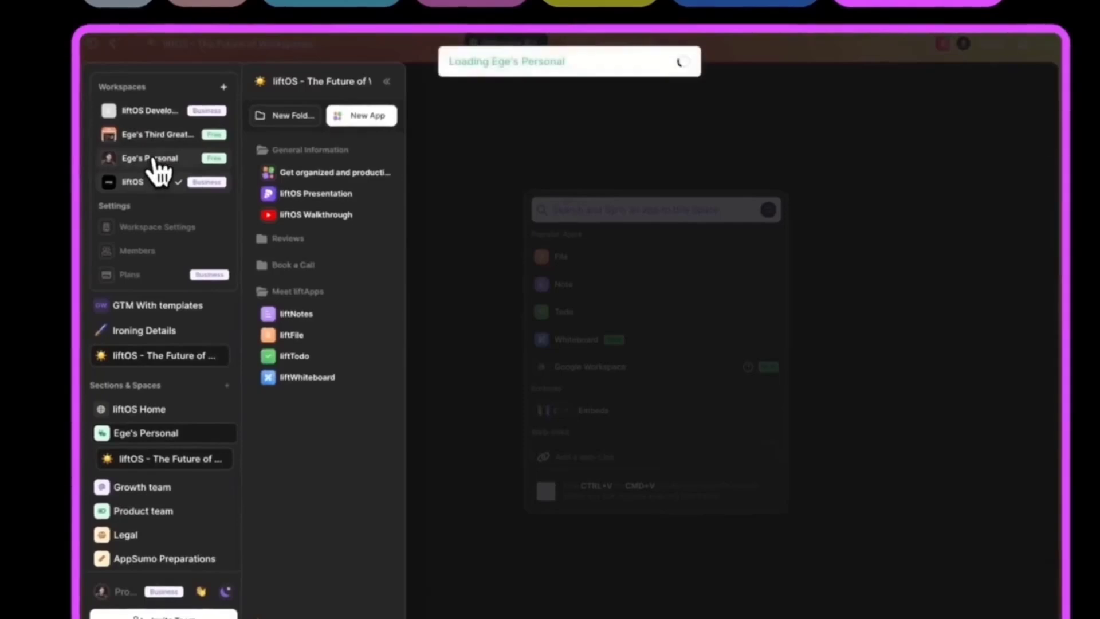